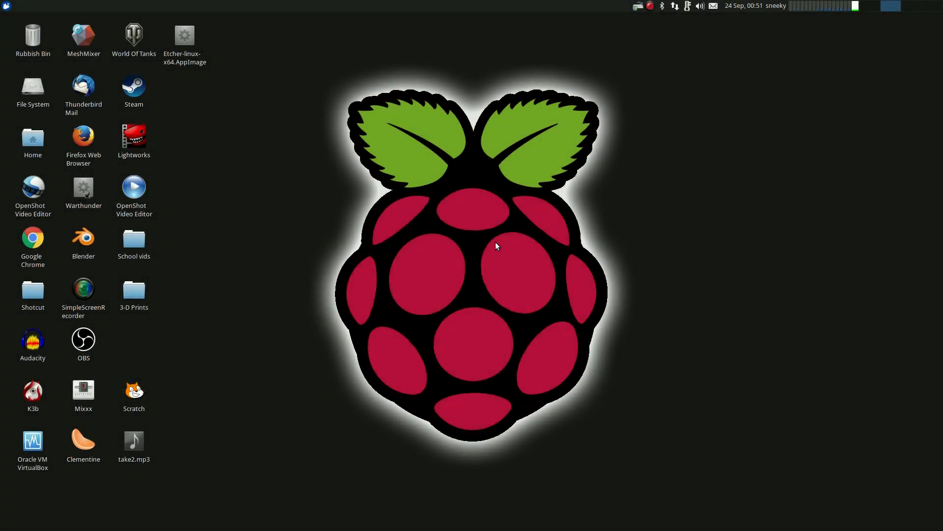
pyautogui.moveTo(413, 312)
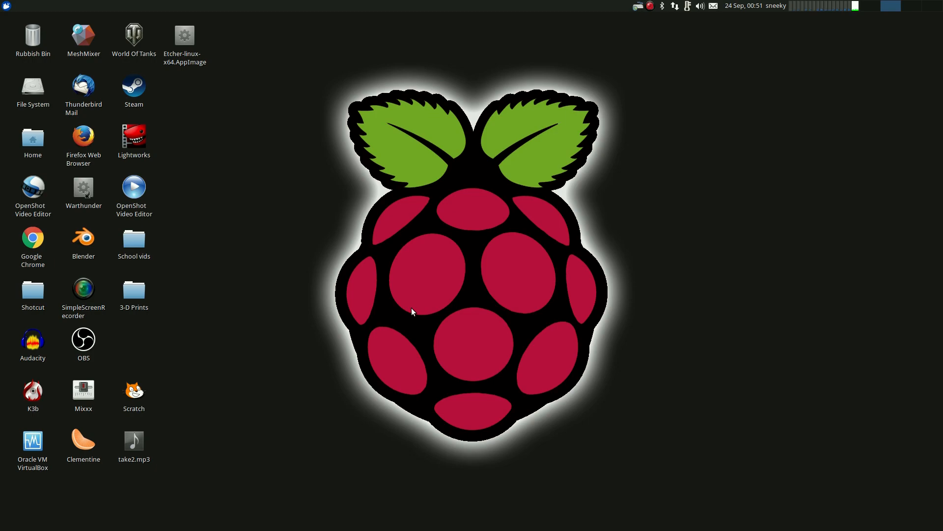
pyautogui.moveTo(415, 260)
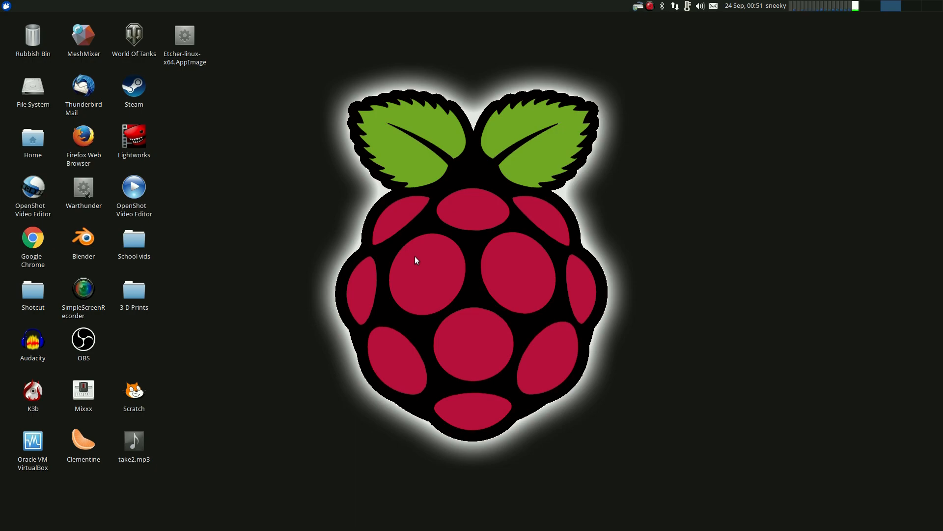
pyautogui.moveTo(444, 244)
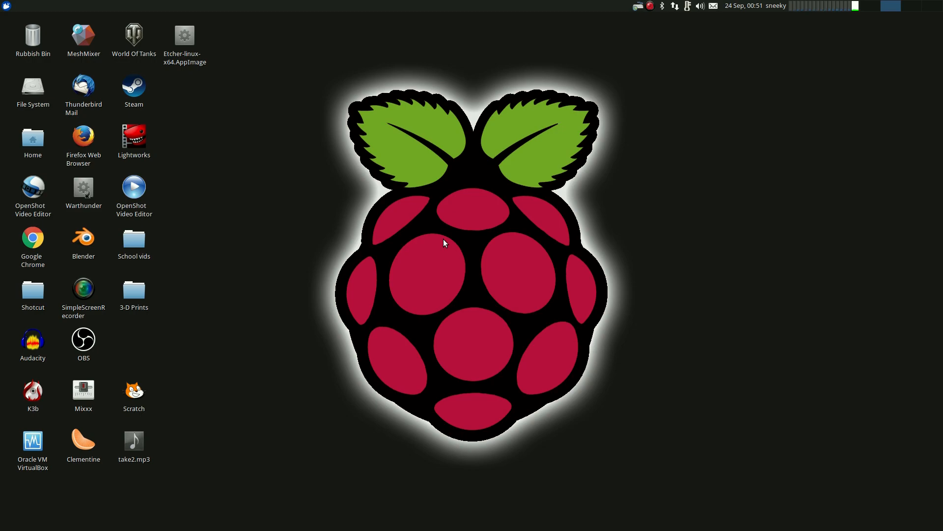
pyautogui.moveTo(598, 413)
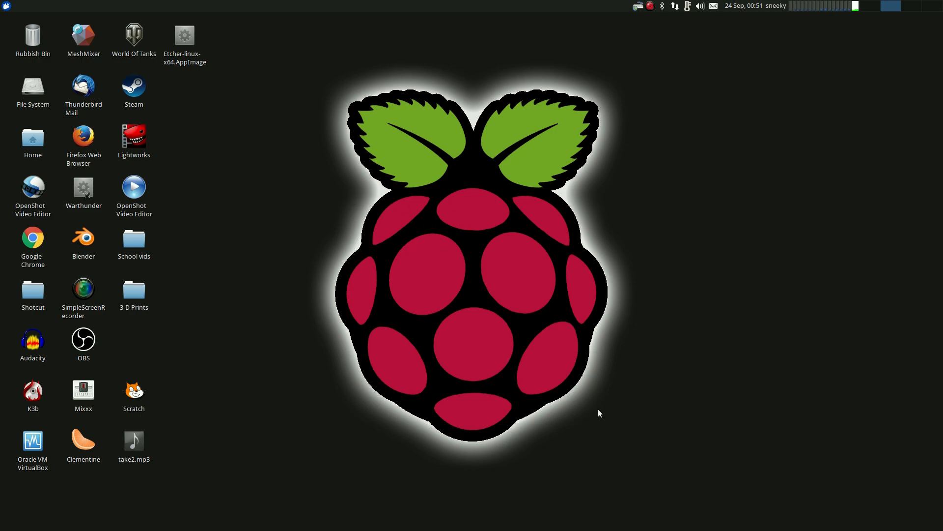
pyautogui.moveTo(596, 415)
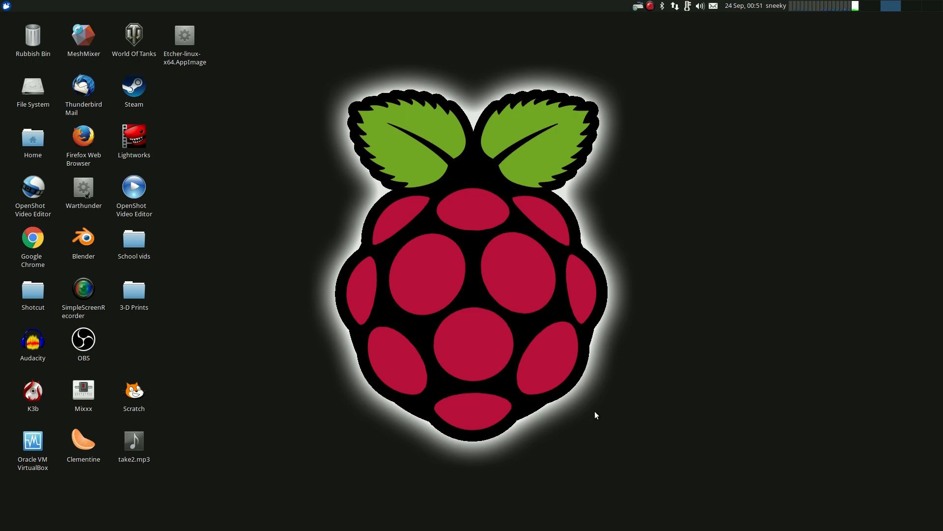
pyautogui.moveTo(662, 273)
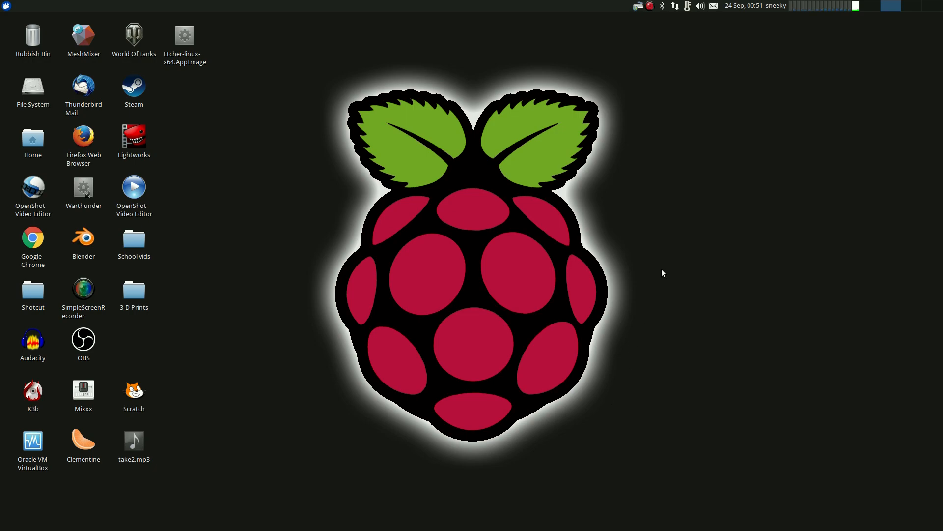
pyautogui.moveTo(671, 259)
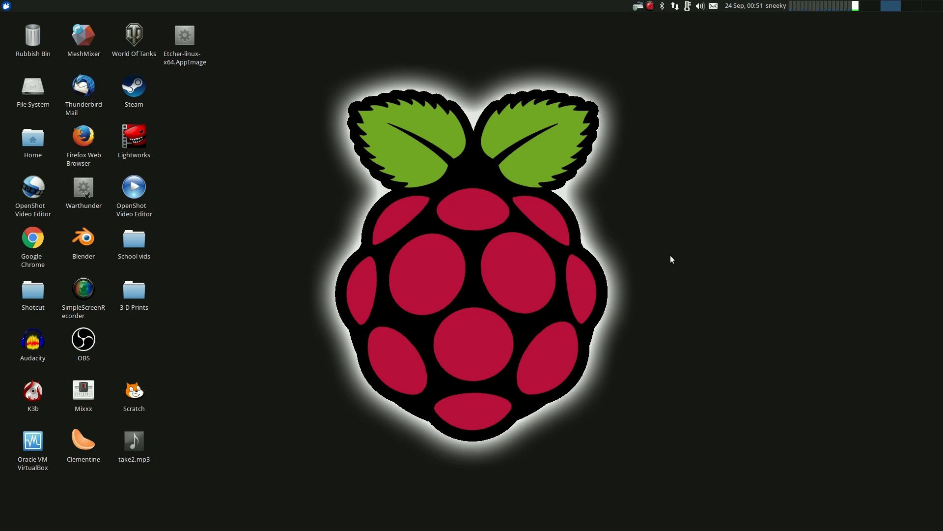
pyautogui.moveTo(631, 266)
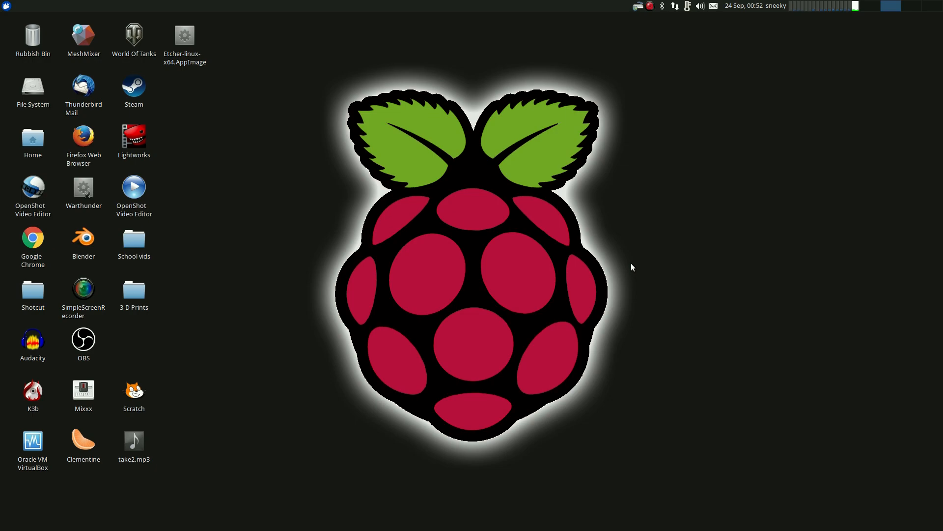
pyautogui.moveTo(412, 214)
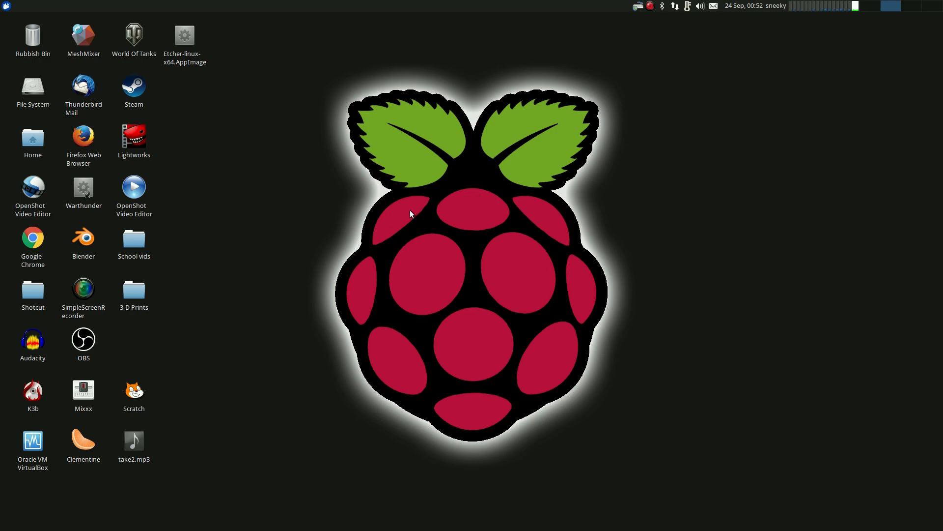
pyautogui.moveTo(771, 123)
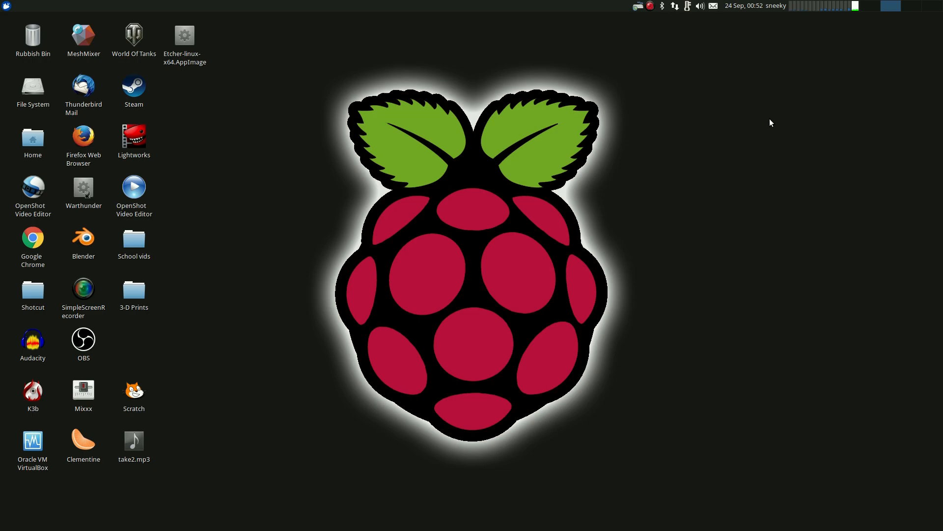
pyautogui.moveTo(283, 242)
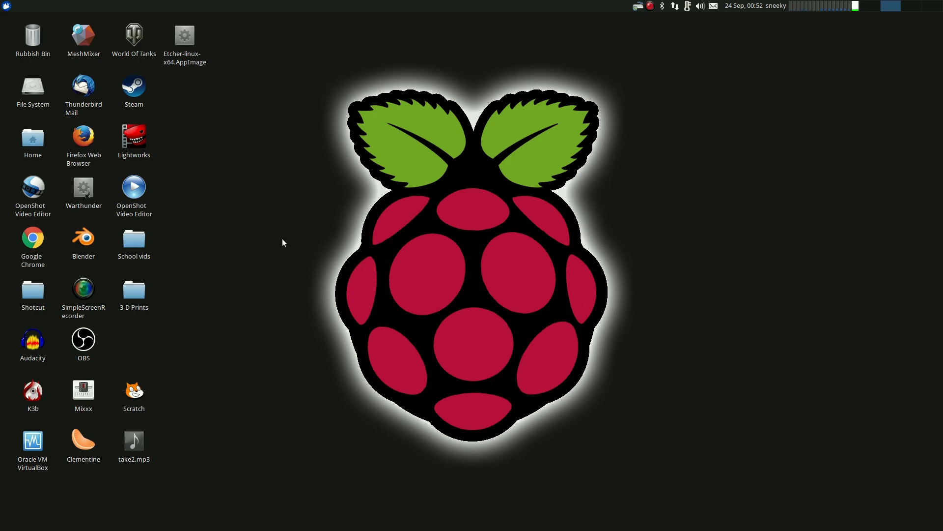
pyautogui.moveTo(278, 241)
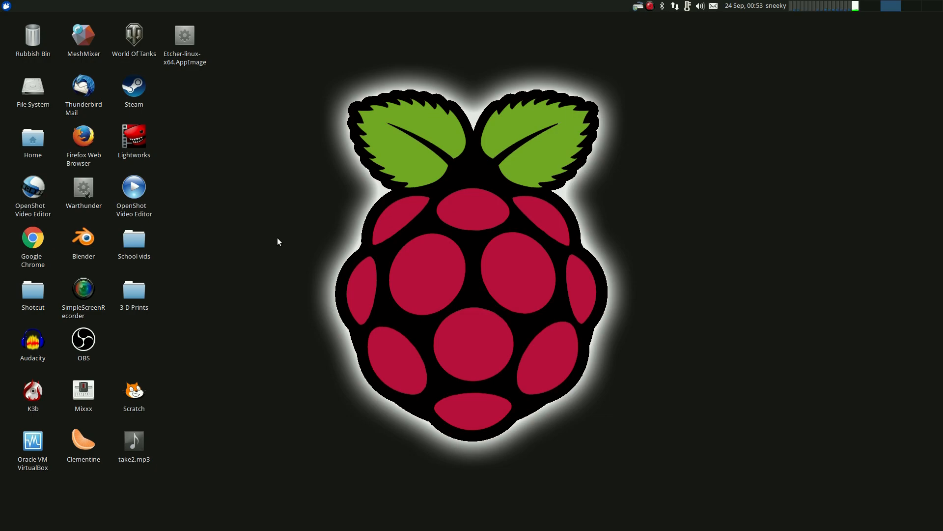
pyautogui.moveTo(177, 79)
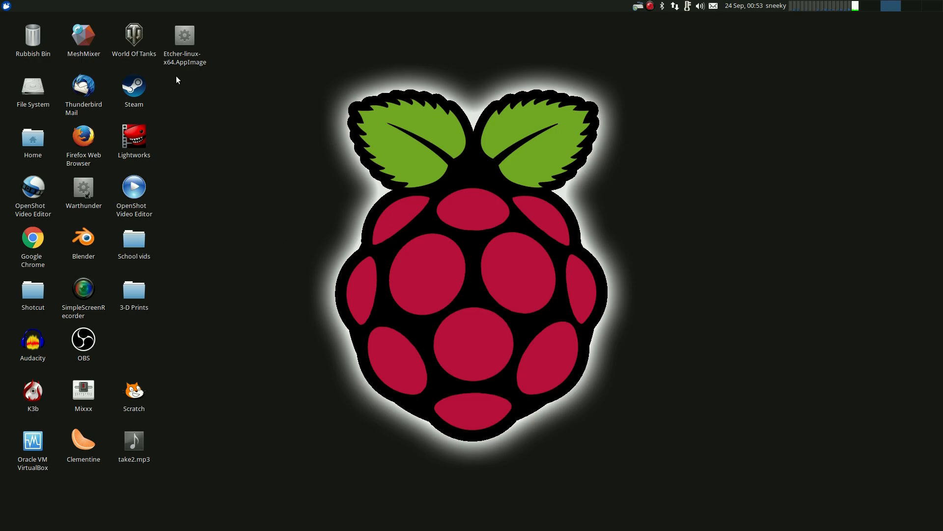
pyautogui.moveTo(32, 139)
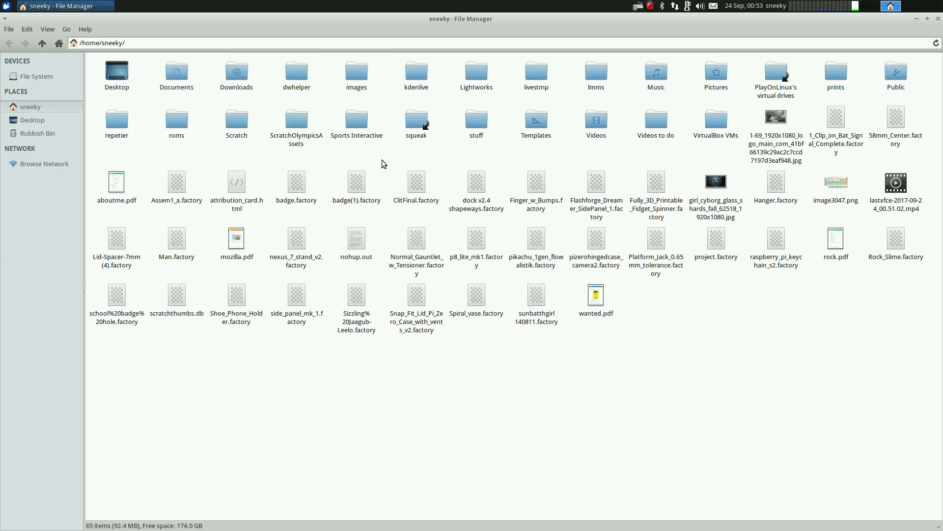
pyautogui.moveTo(557, 165)
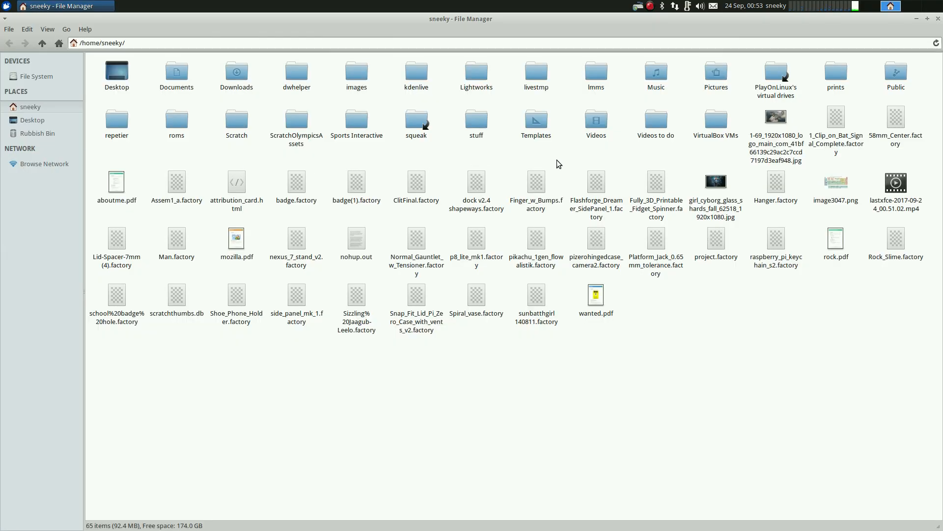
pyautogui.moveTo(713, 342)
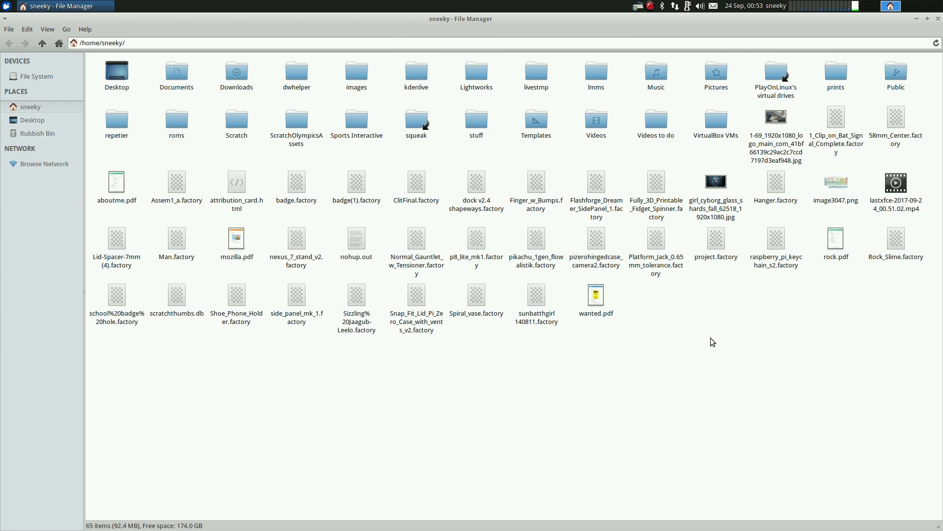
pyautogui.moveTo(874, 169)
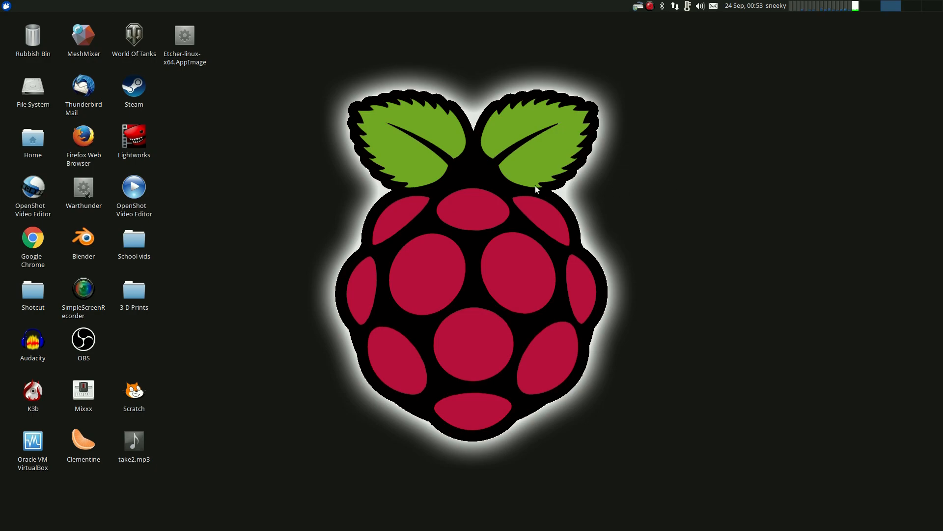
pyautogui.moveTo(409, 232)
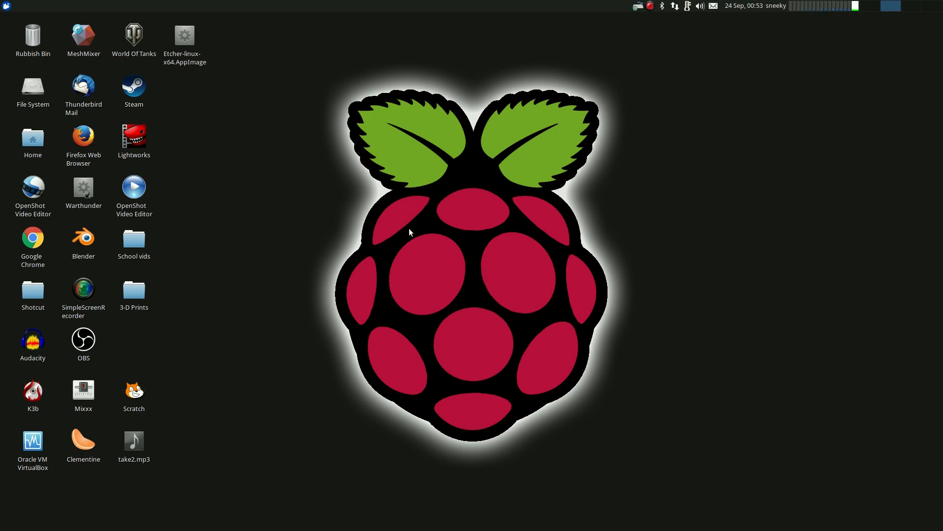
pyautogui.moveTo(408, 219)
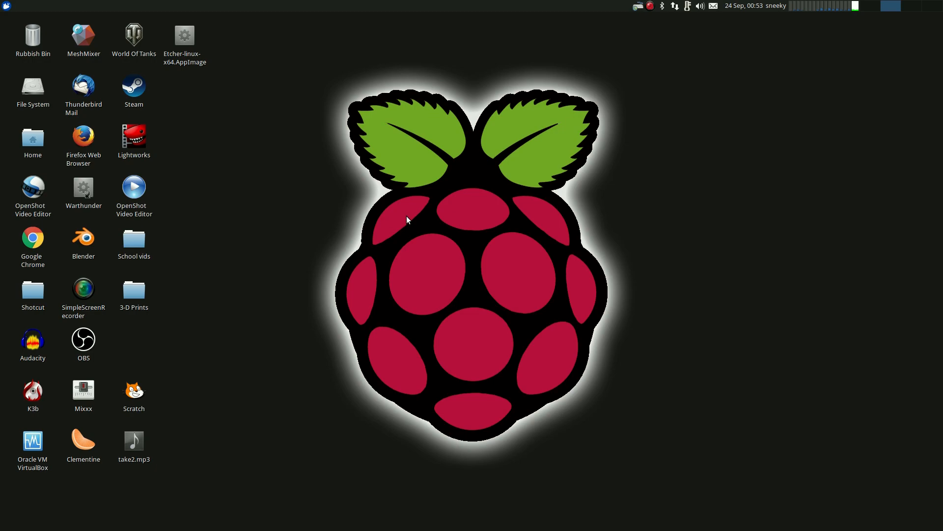
pyautogui.moveTo(468, 201)
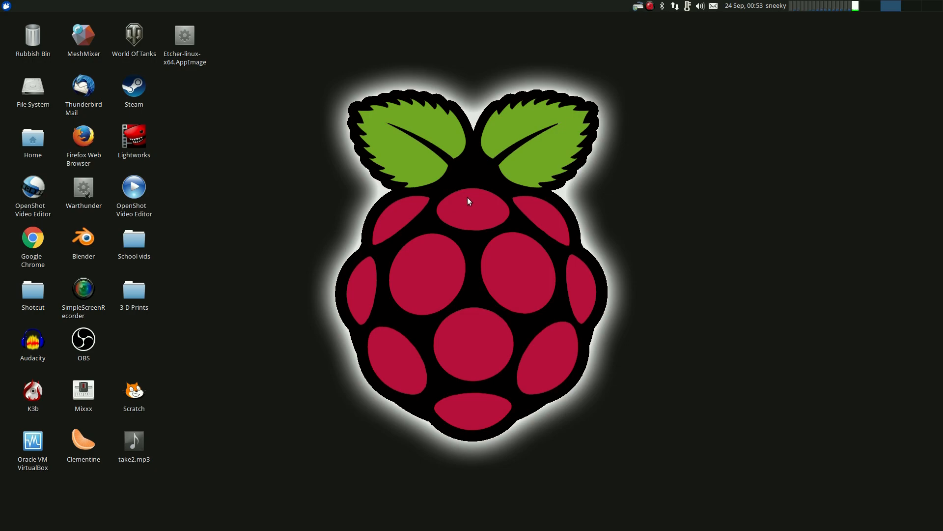